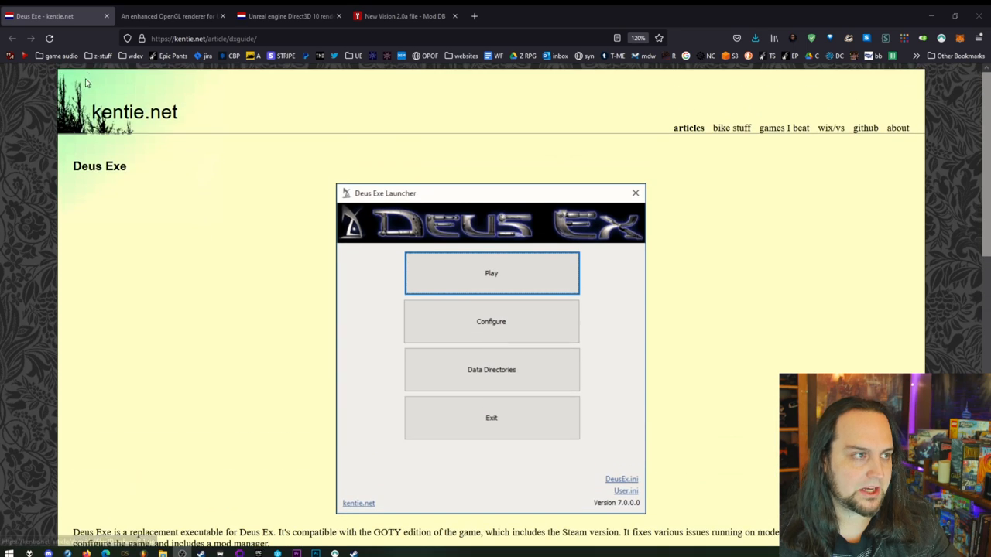
Step: Walk the dark Lucky Money streets to show the renderer, then escape back to the guide
scroll("down", 3)
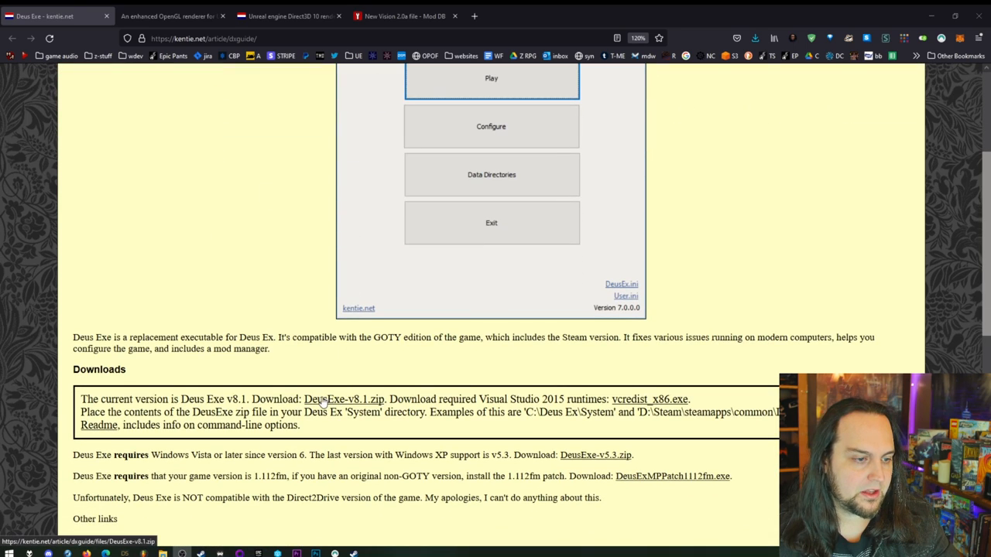
mouse_move(363, 408)
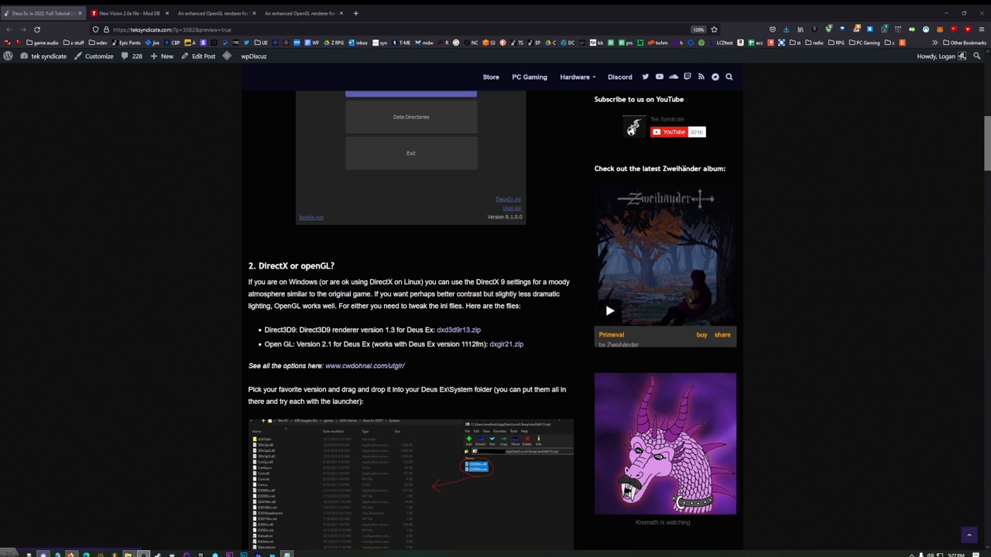
mouse_move(506, 344)
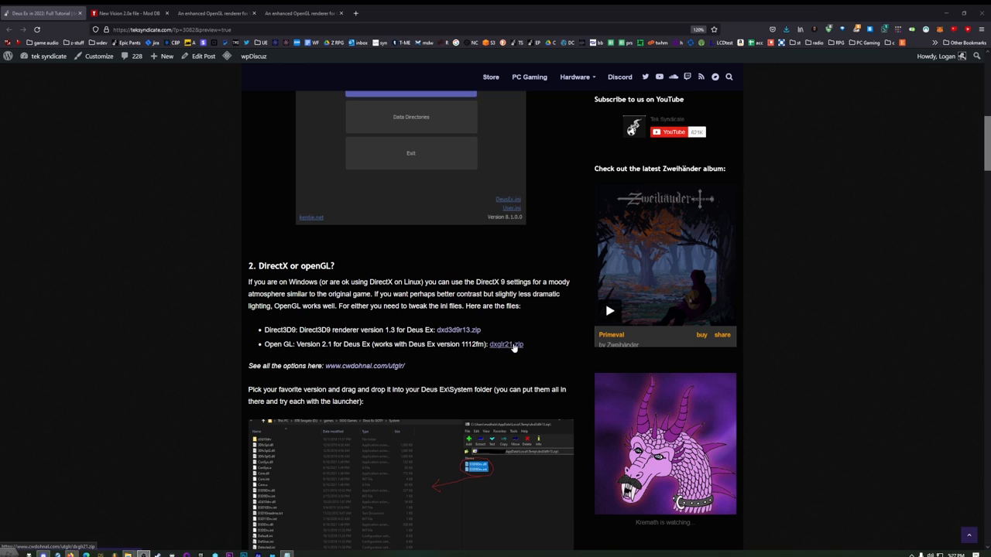
mouse_move(515, 351)
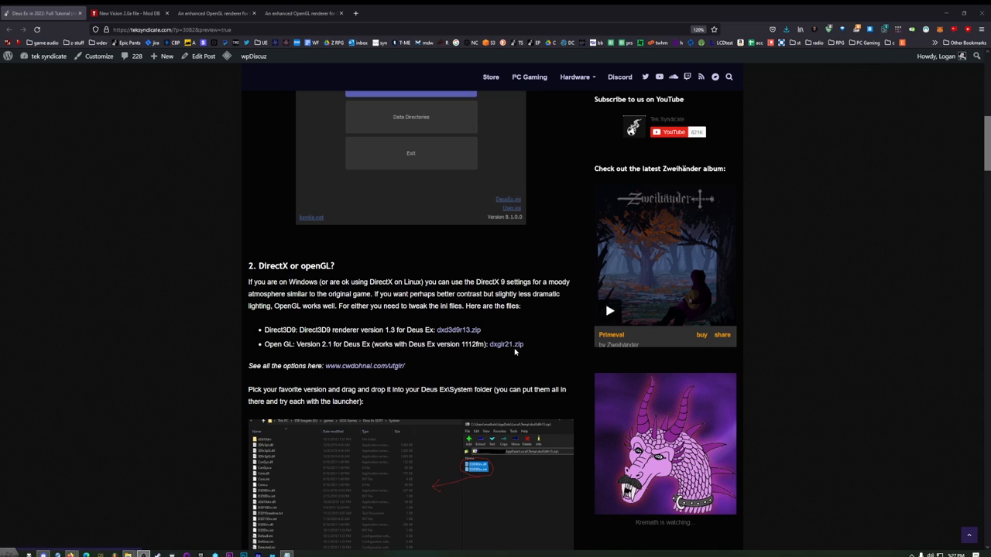
mouse_move(506, 344)
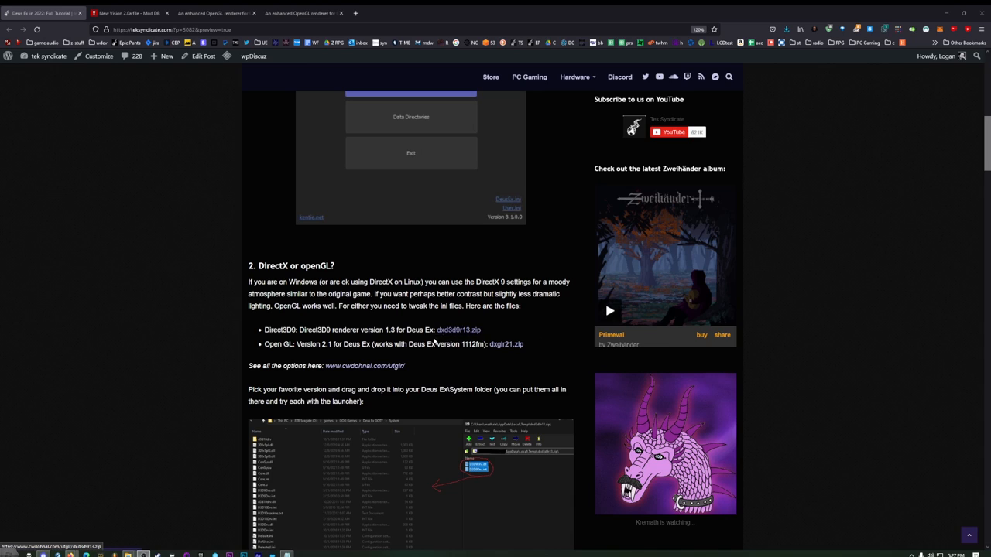
mouse_move(506, 344)
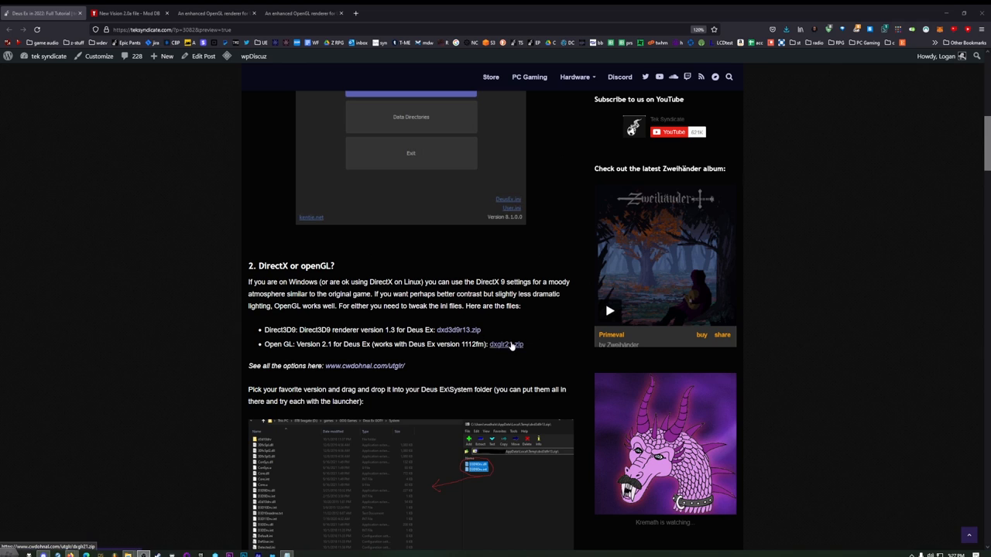
scroll("down", 3)
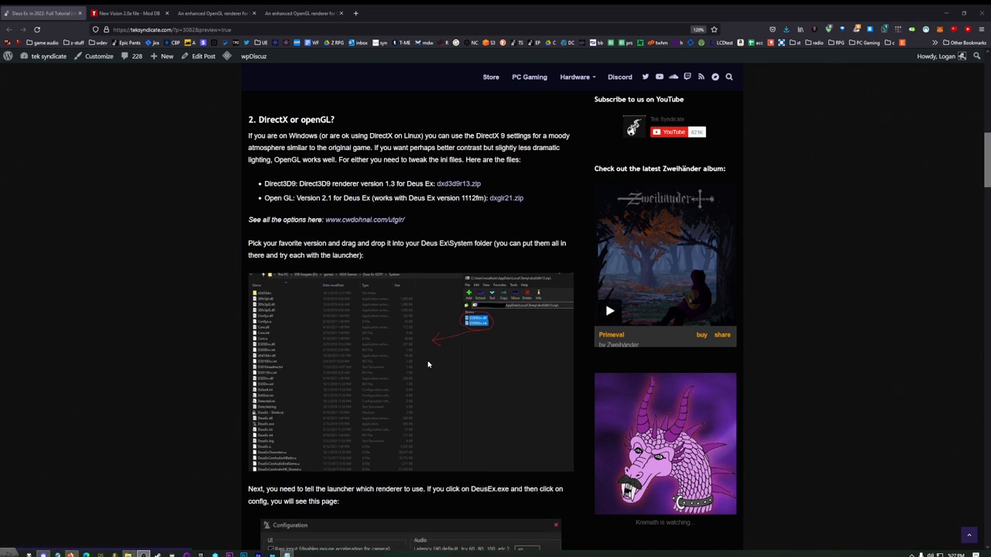
scroll("down", 3)
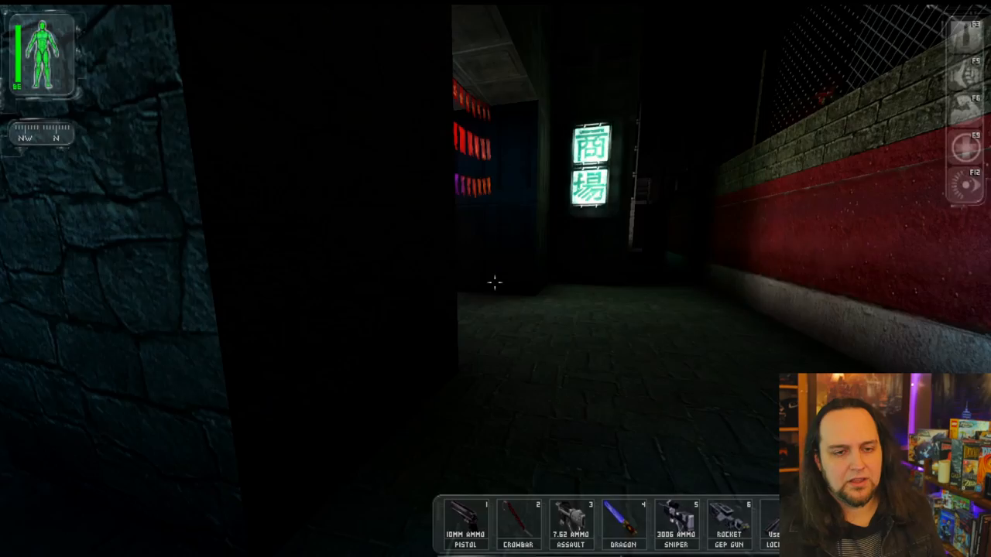
mouse_move(496, 283)
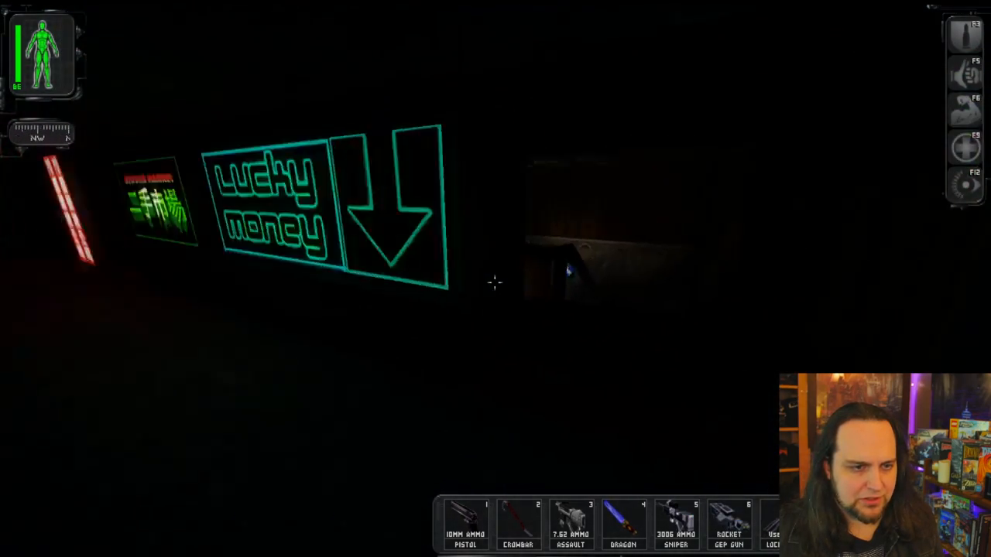
mouse_move(495, 282)
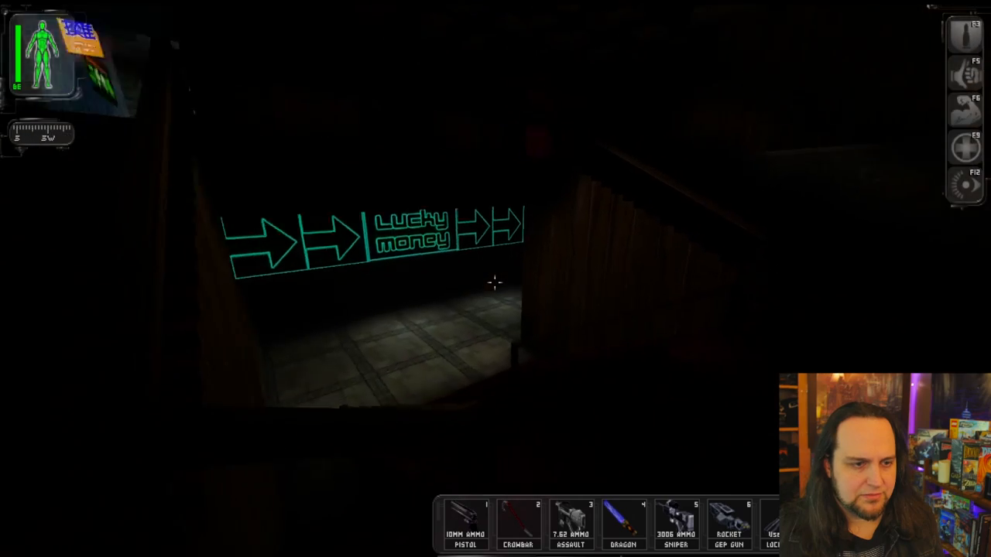
mouse_move(495, 283)
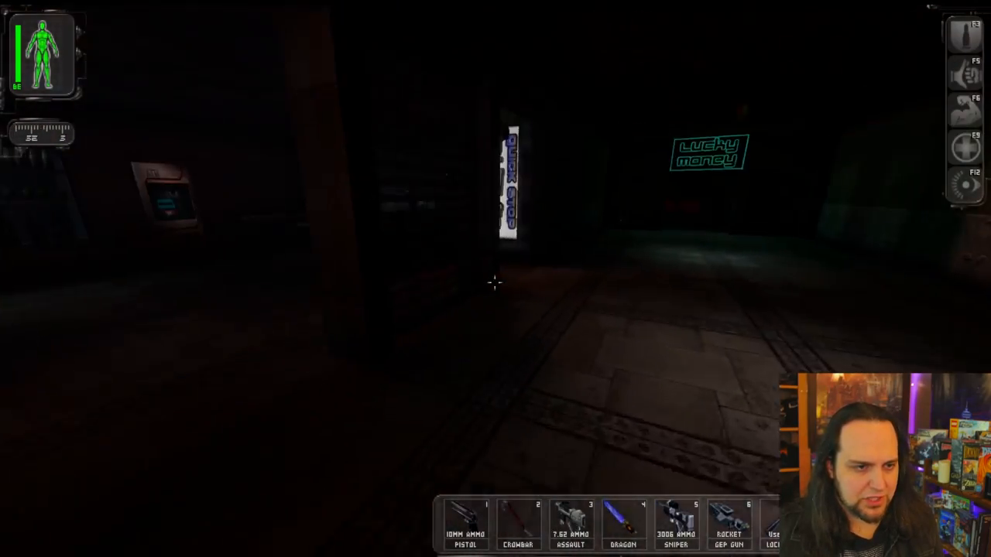
key("Escape")
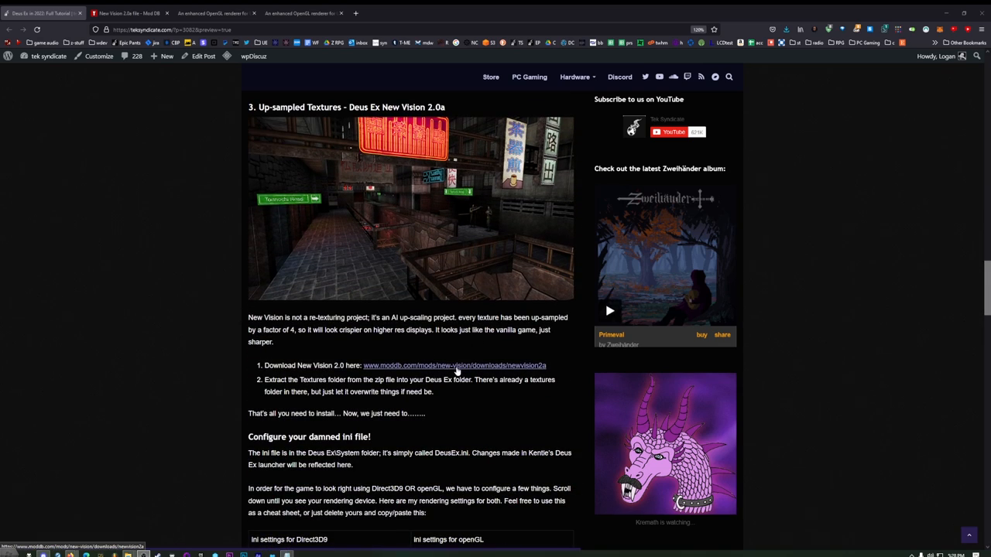
Step: Open the moddb.com New Vision 2.0a link, then scroll to the DeusEx.ini settings
left_click(453, 365)
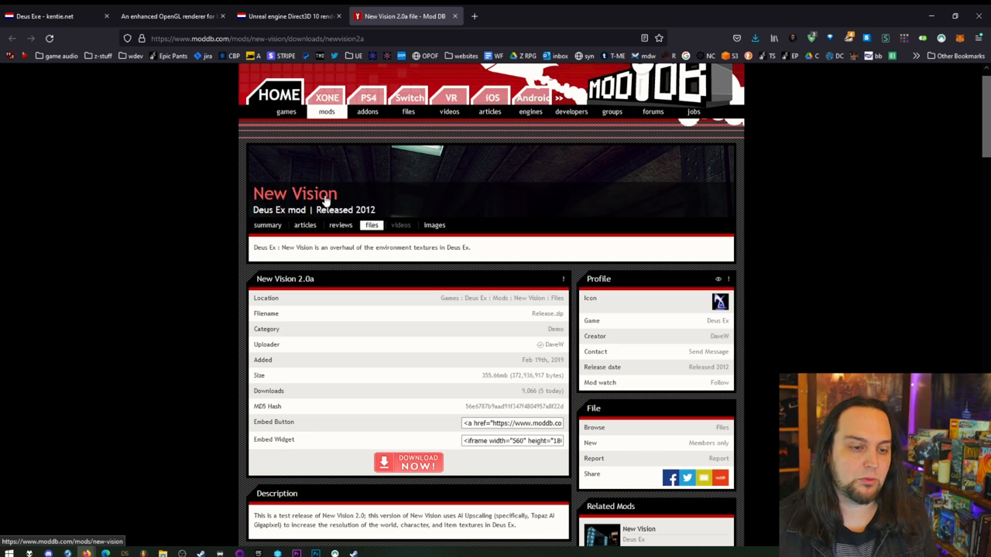
scroll("down", 3)
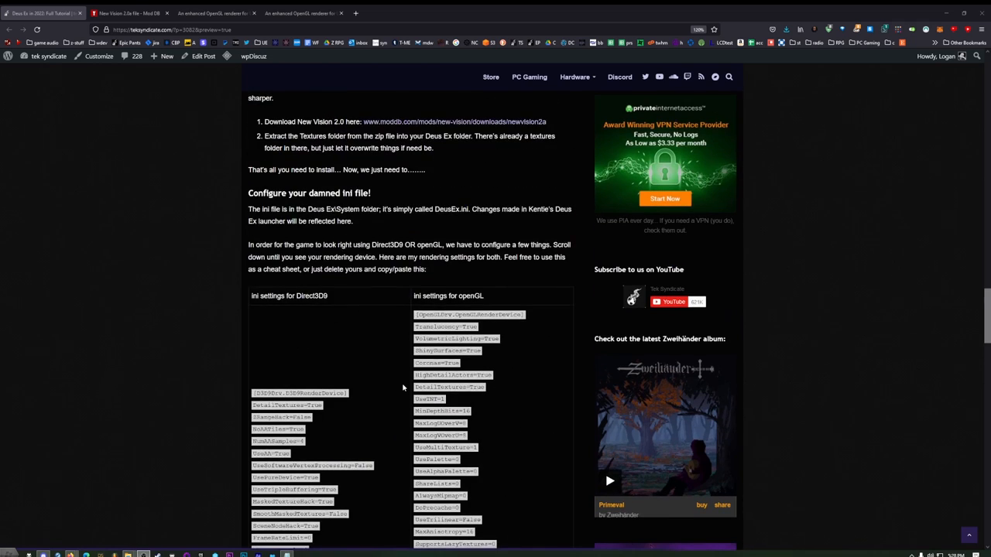
Step: Review the ini settings, then select NewVision-2a-Release.zip in the Deus Ex mods folder
scroll("up", 3)
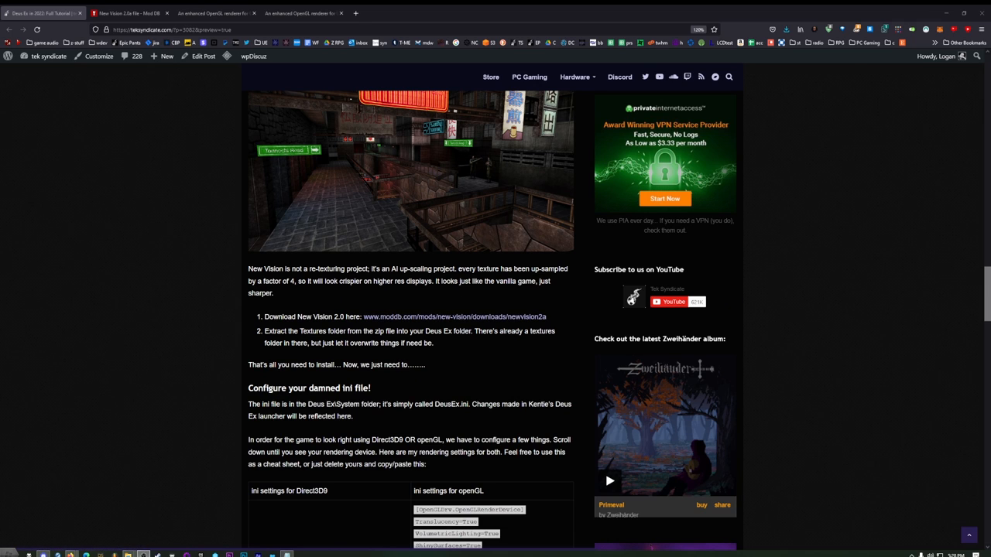
scroll("down", 3)
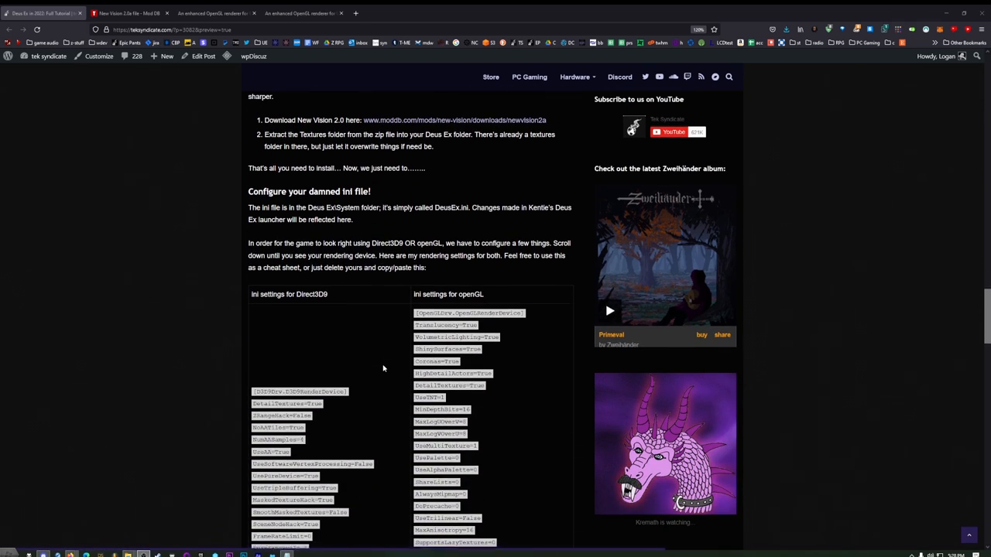
scroll("down", 3)
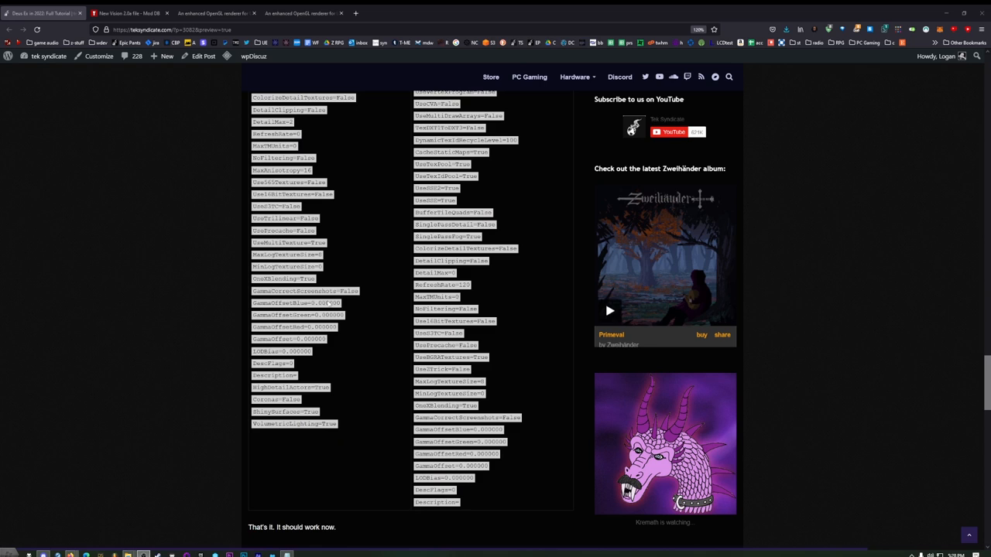
left_click_drag(252, 158, 337, 423)
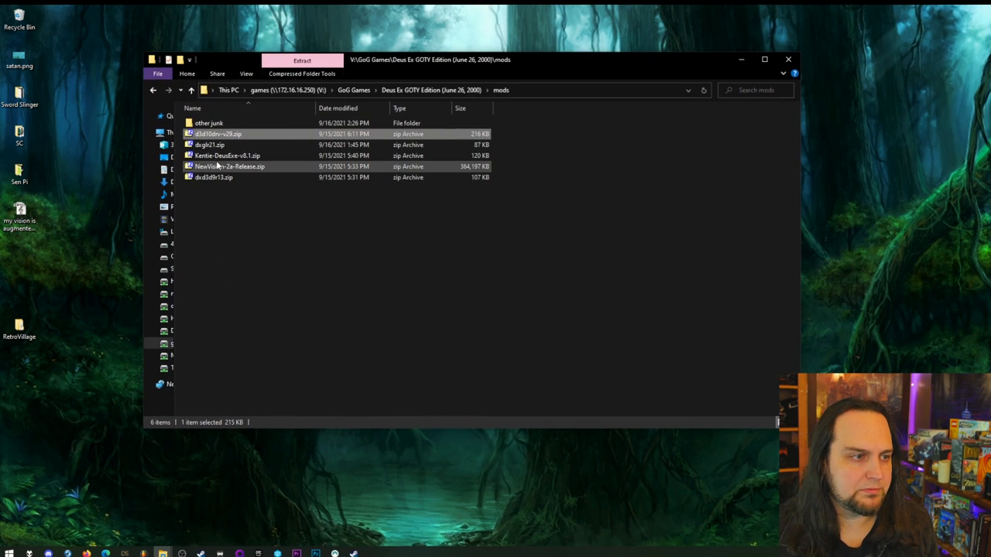
left_click(229, 166)
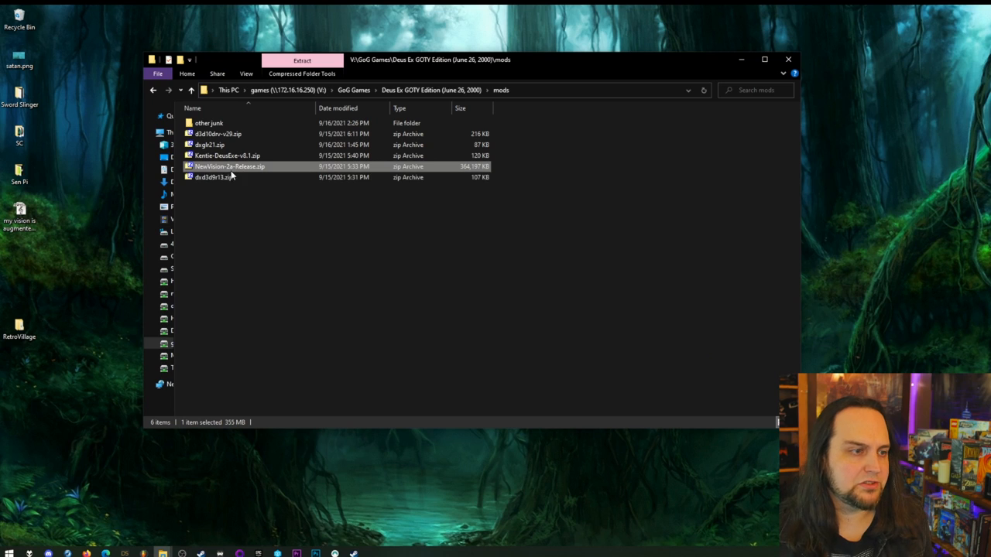